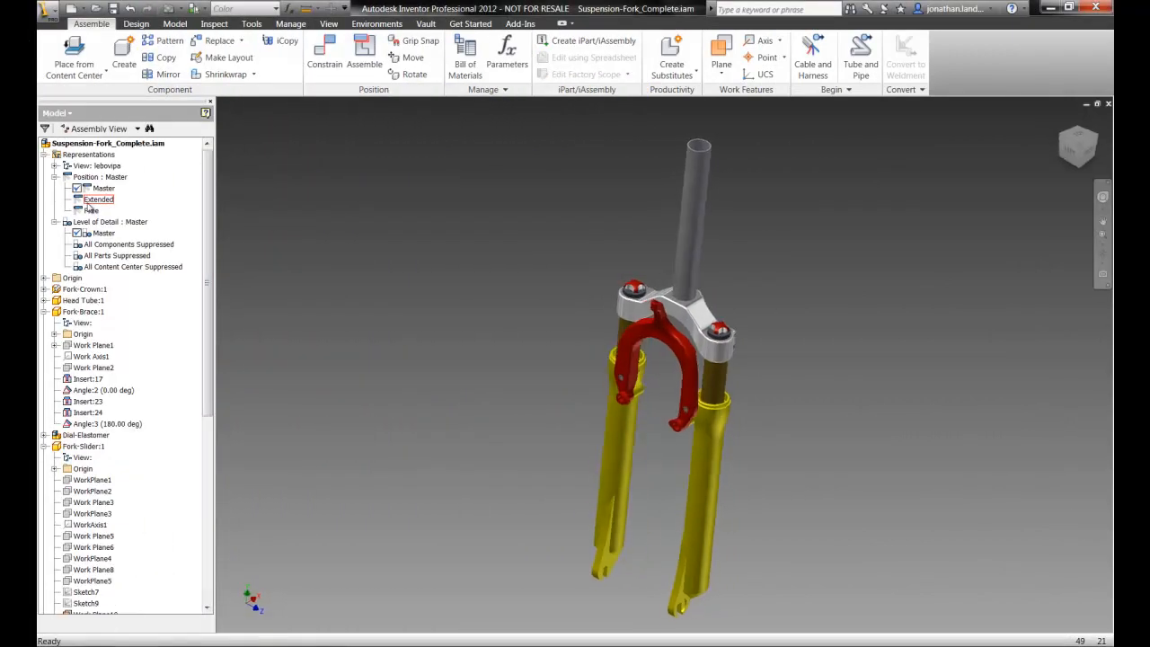
# Activate the Master positional representation of the suspension fork assembly.
pyautogui.doubleClick(99, 198)
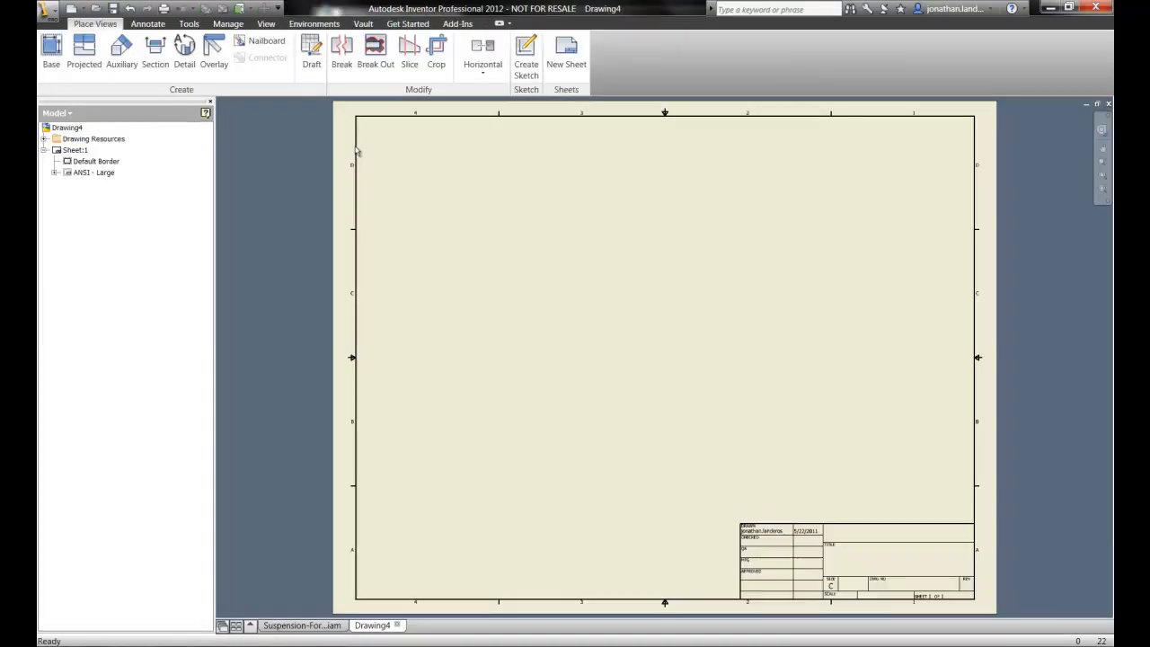
# Place a front base view at lower left and create an isometric projected view to its upper right.
pyautogui.click(46, 50)
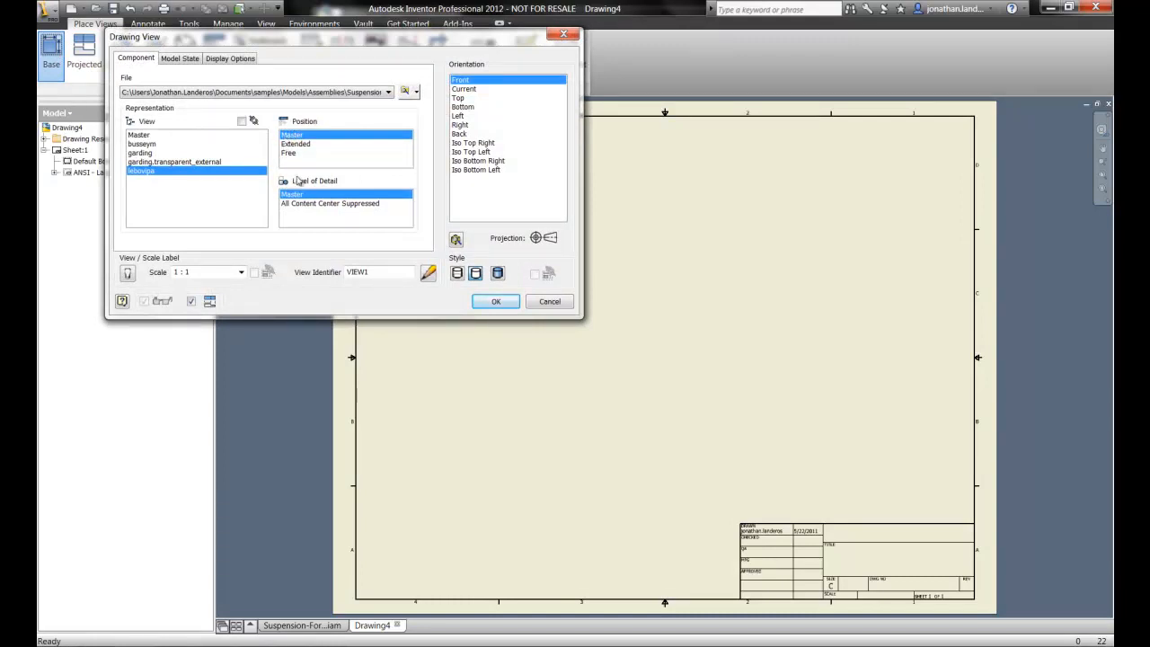
pyautogui.click(460, 115)
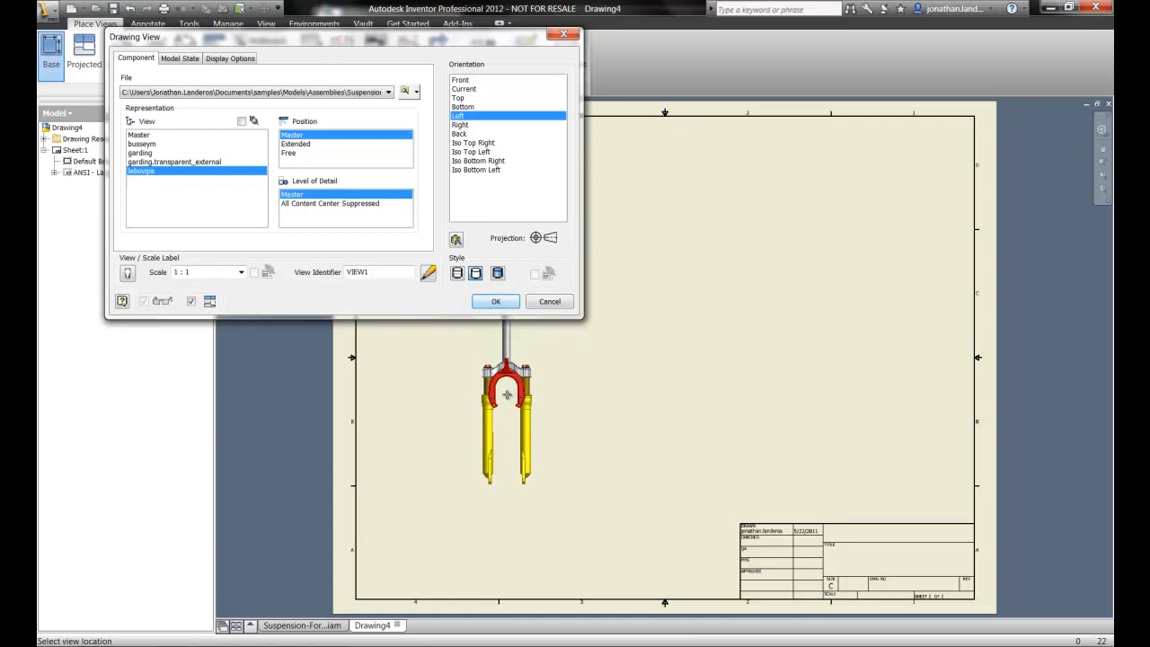
pyautogui.click(496, 302)
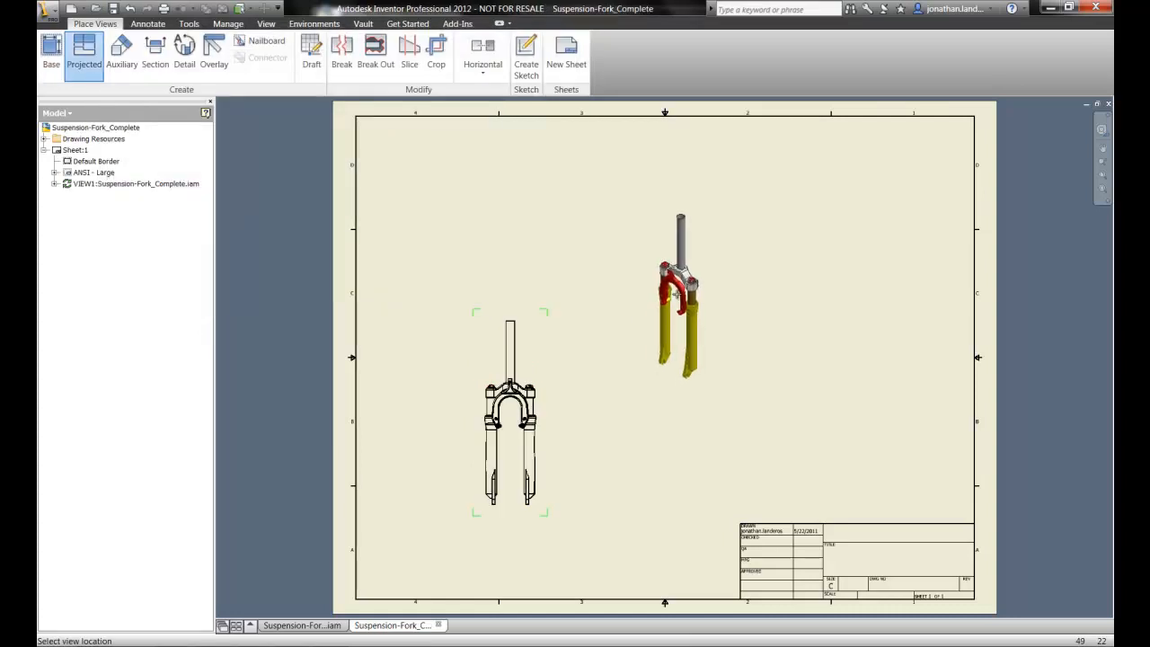
pyautogui.rightClick(512, 232)
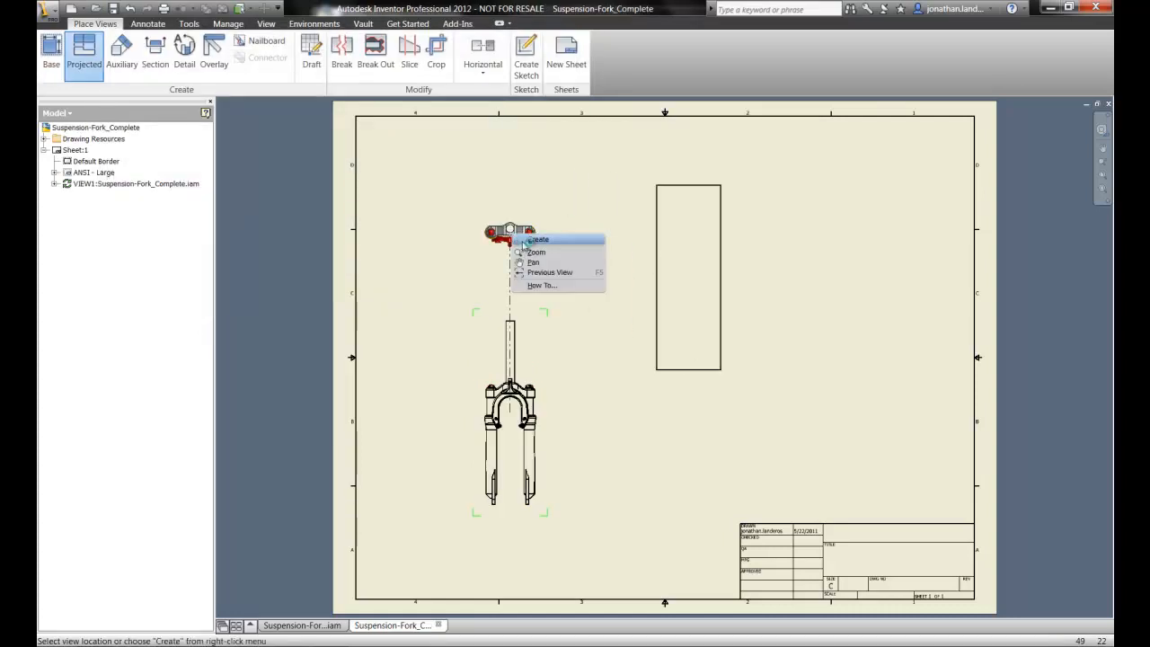
pyautogui.click(540, 239)
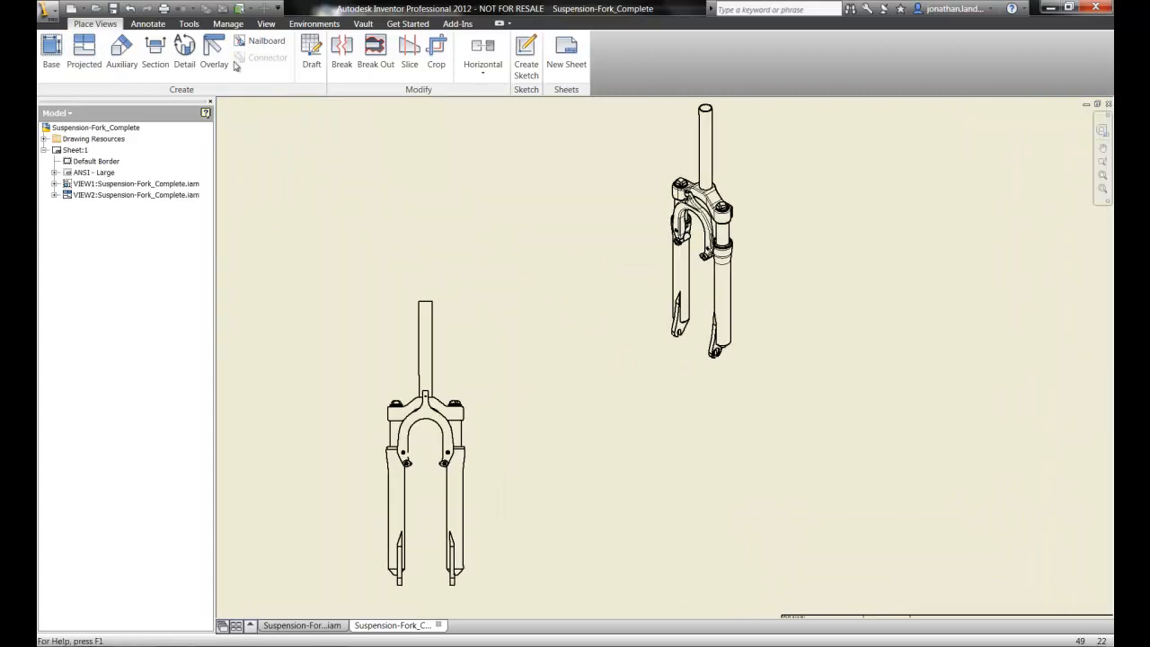
# Add Extended positional overlays to the base view and the isometric view.
pyautogui.click(212, 50)
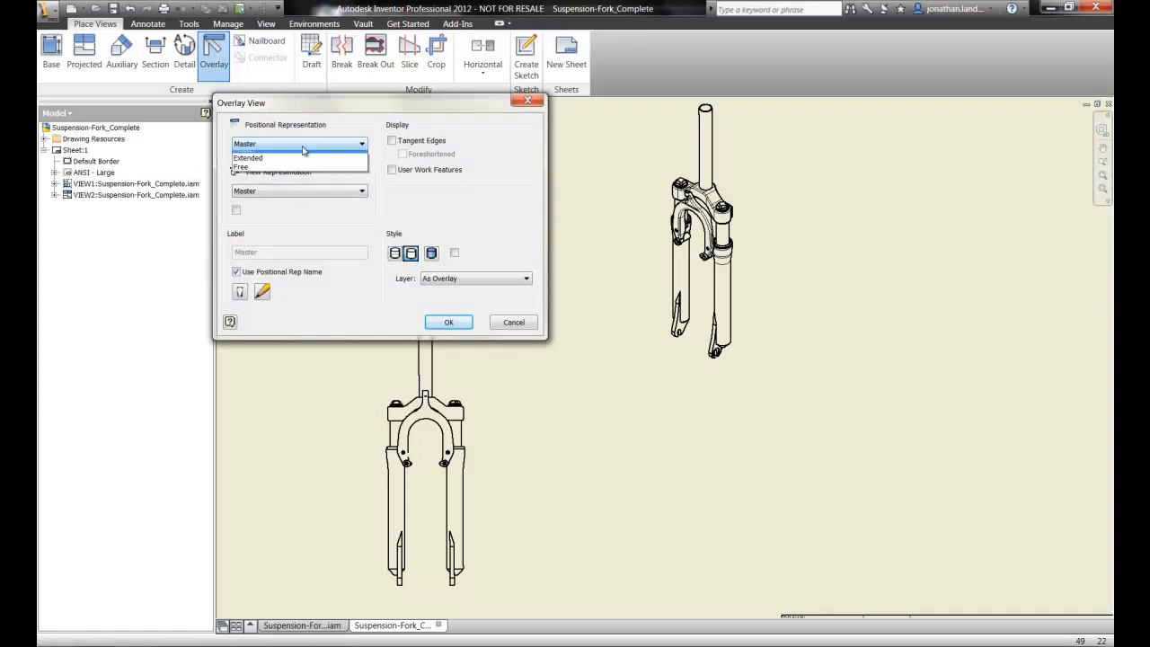
pyautogui.click(248, 158)
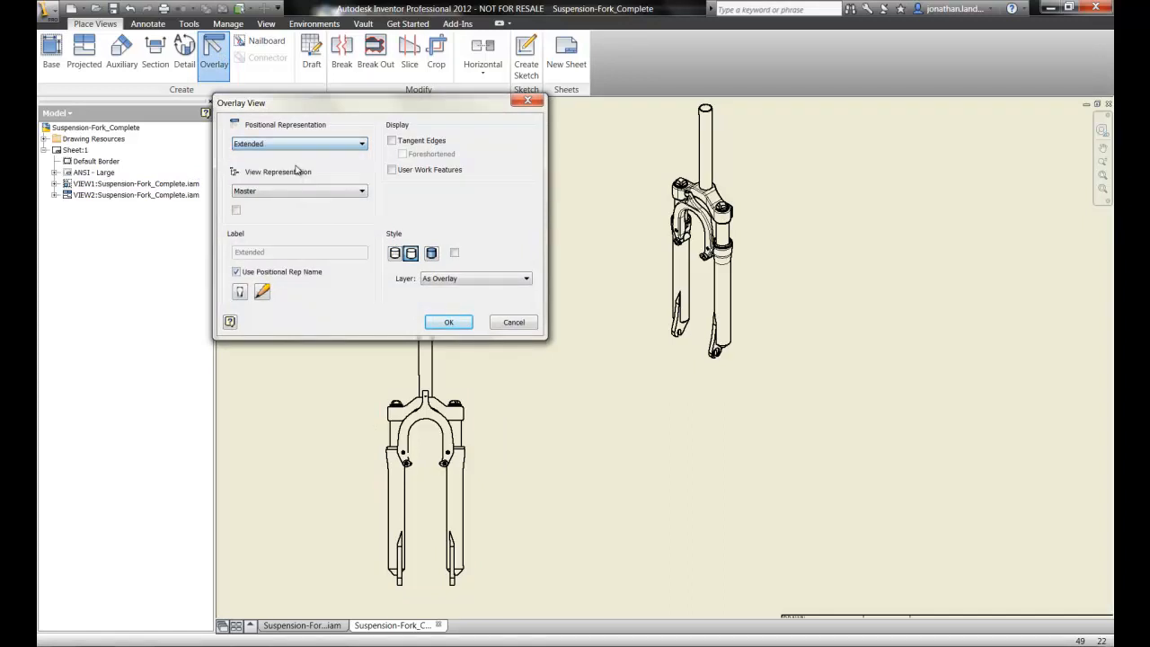
pyautogui.click(449, 322)
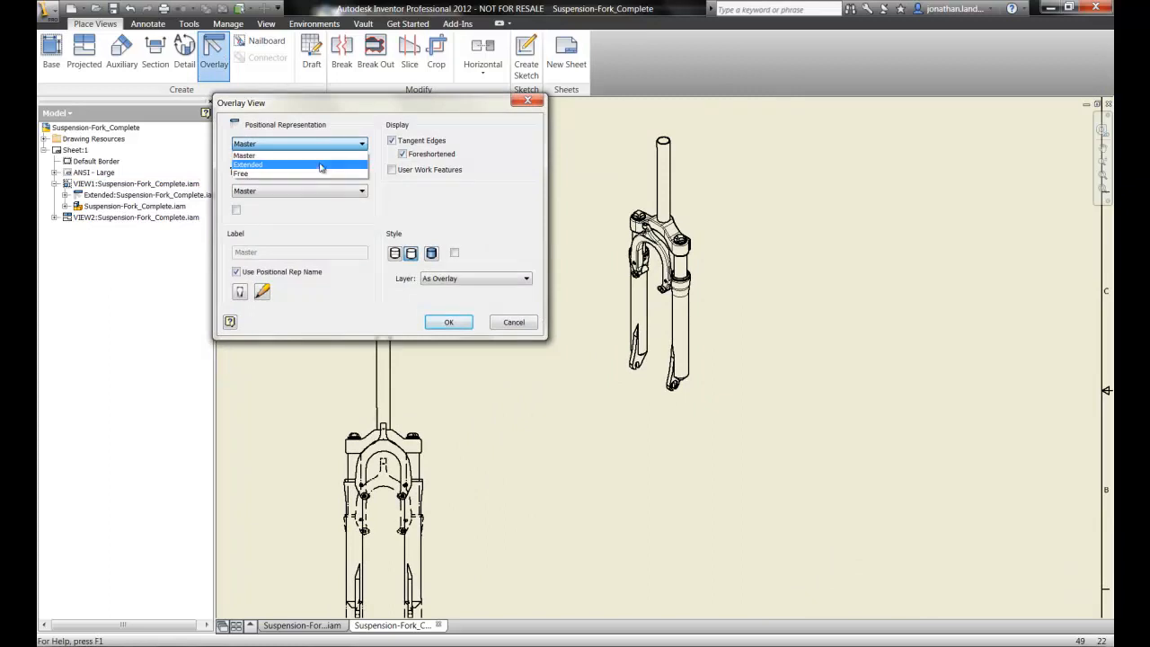
pyautogui.click(449, 322)
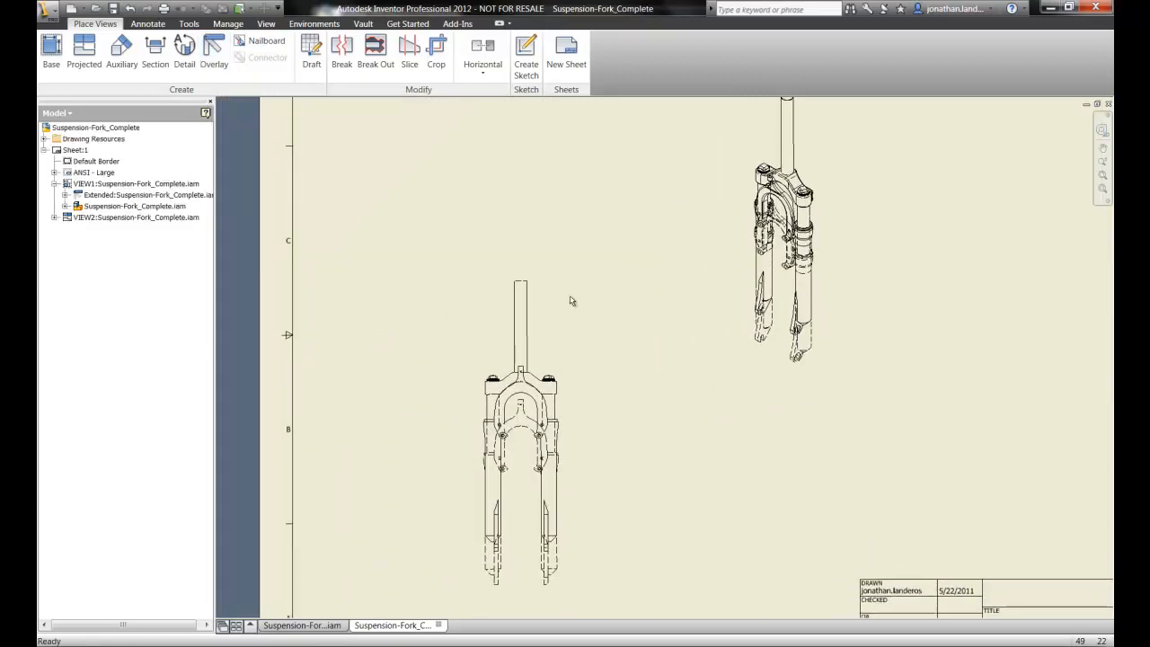
# Dimension the fork height in the base view: 24.31 normal and 27.31 extended.
pyautogui.click(144, 24)
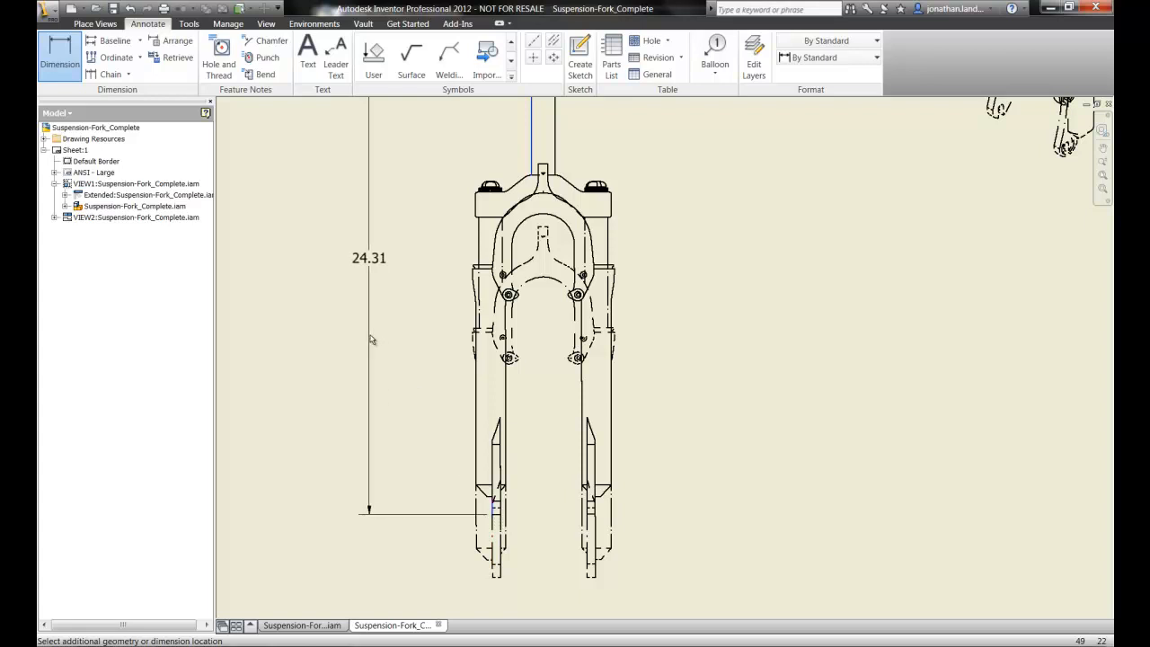
pyautogui.click(366, 507)
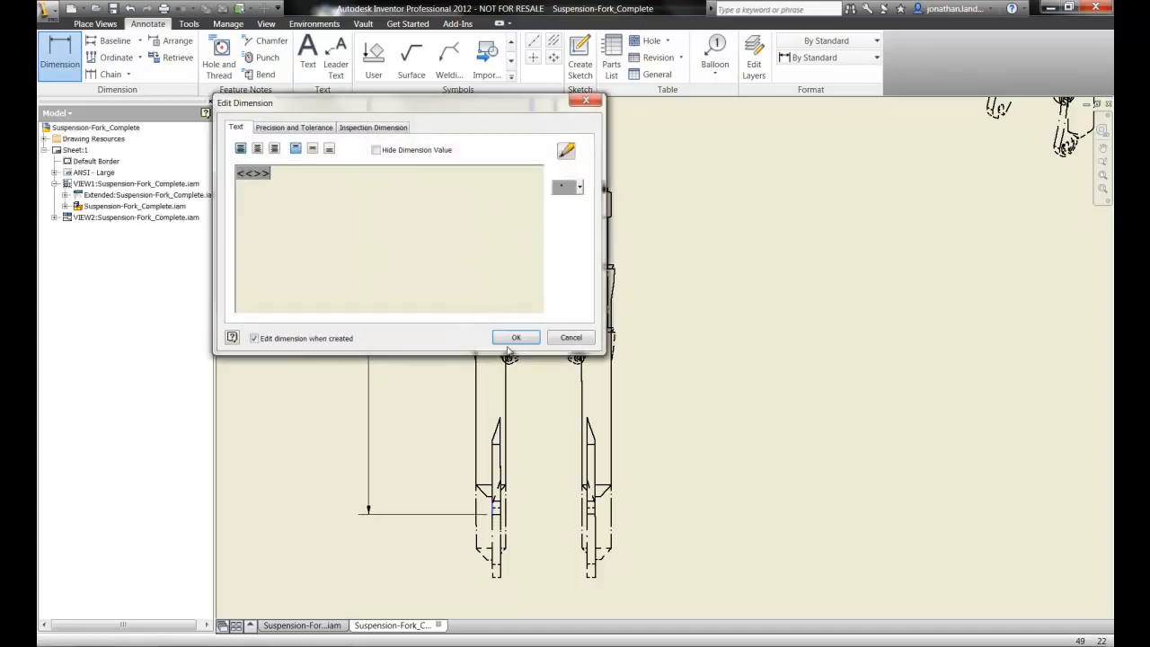
pyautogui.click(516, 338)
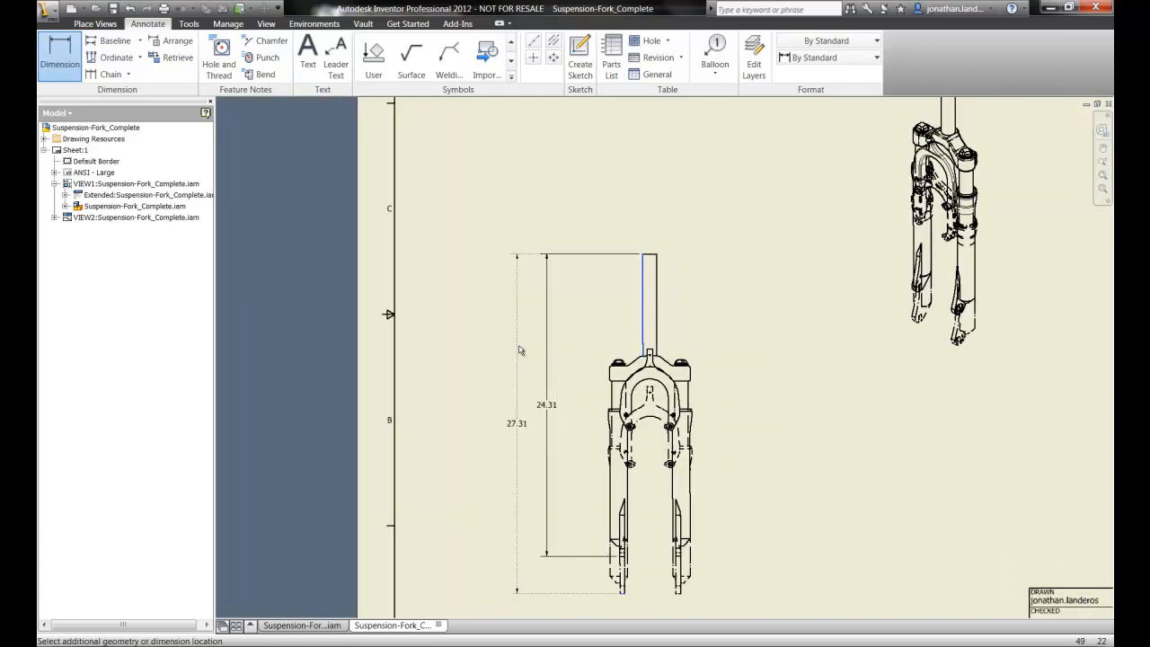
pyautogui.click(514, 422)
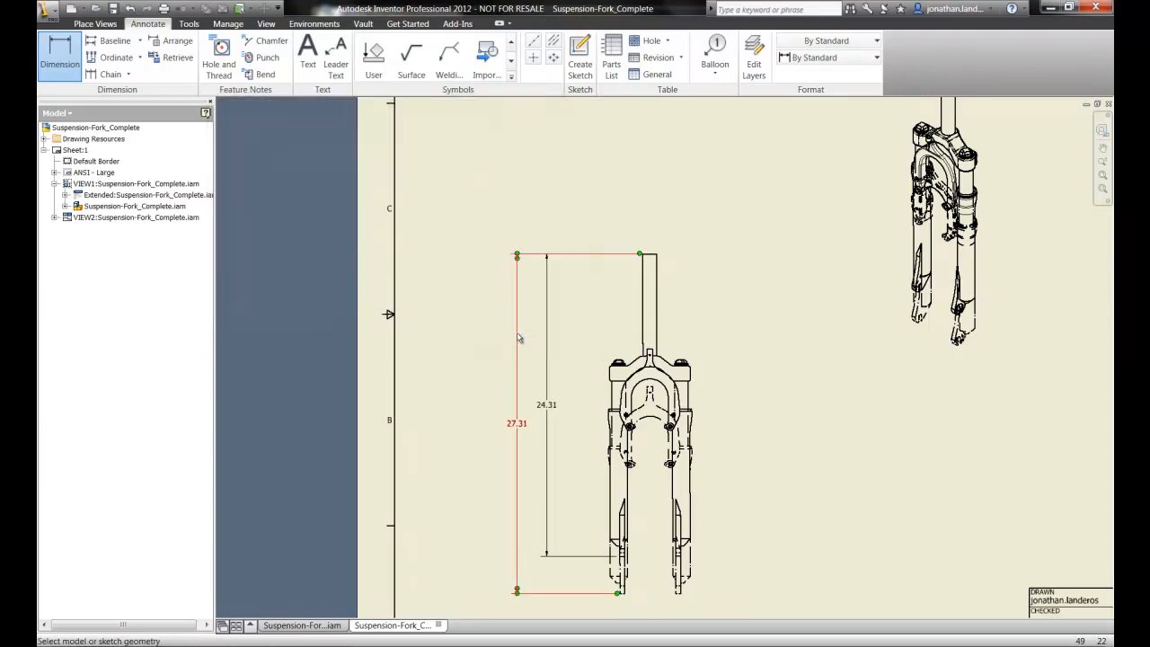